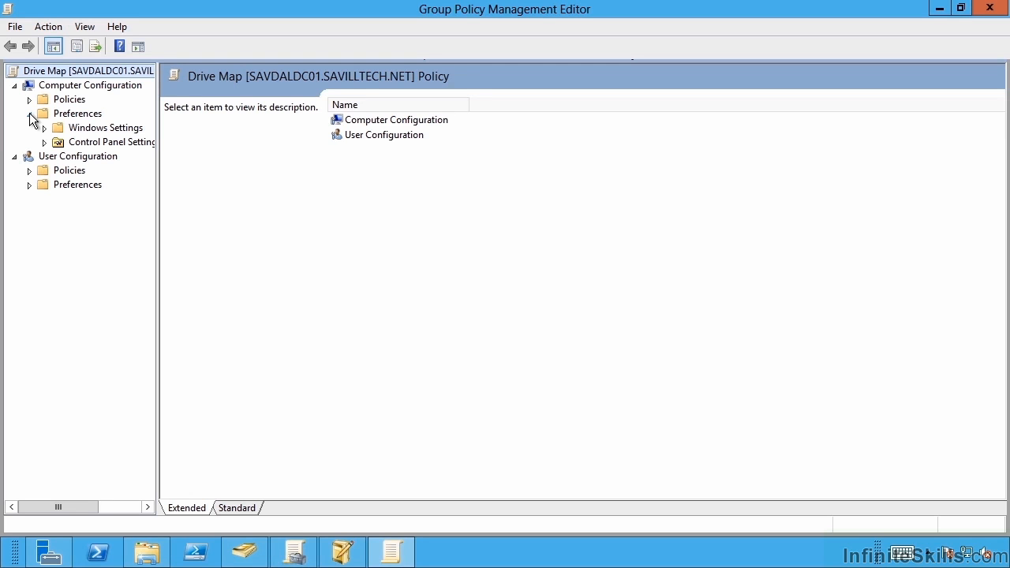
# Browse User Configuration's Control Panel Settings categories (Data Sources, Devices, Internet Settings) and land on Folder Options.
pyautogui.click(28, 114)
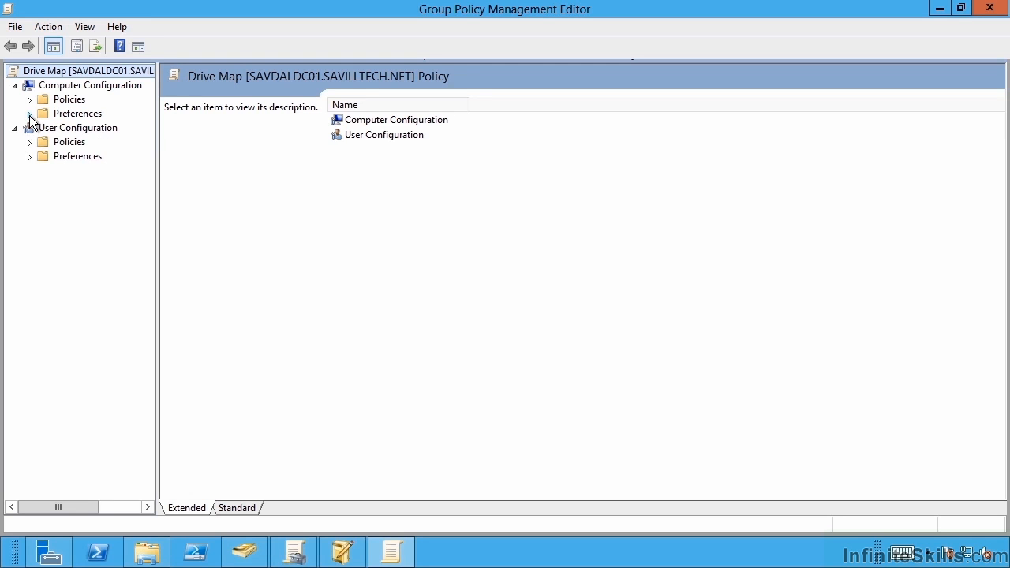
pyautogui.click(28, 156)
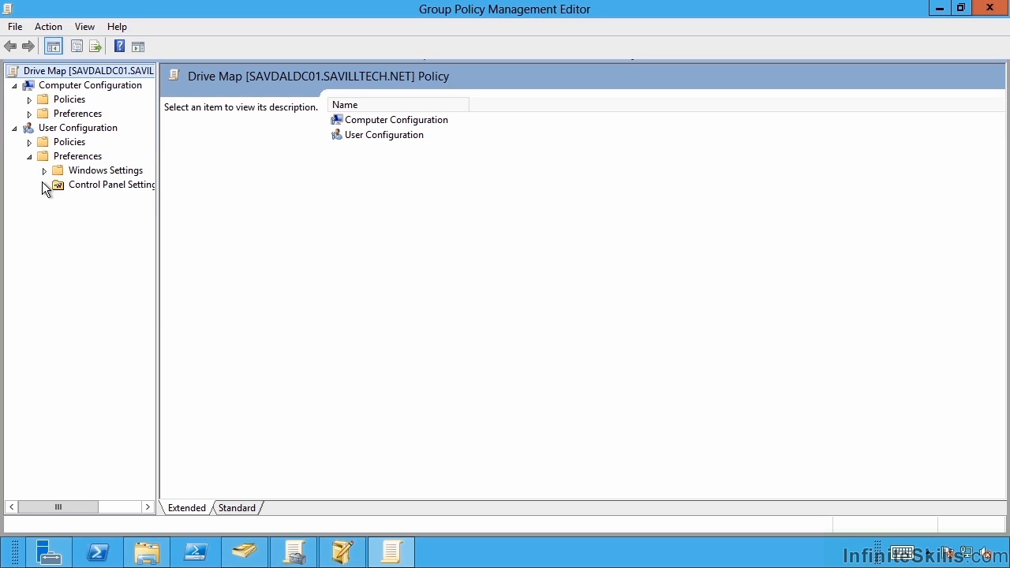
pyautogui.click(44, 185)
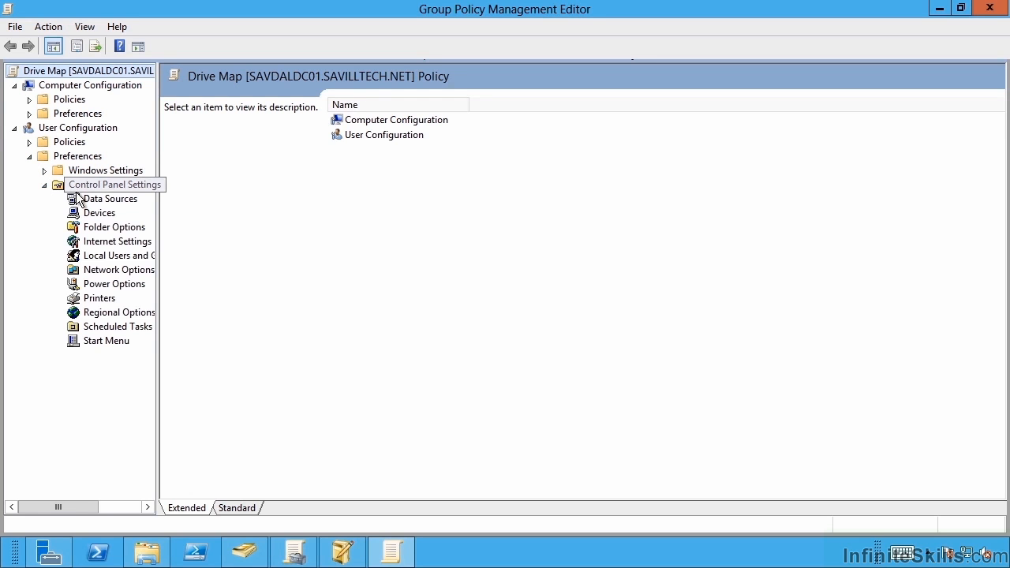
pyautogui.click(111, 198)
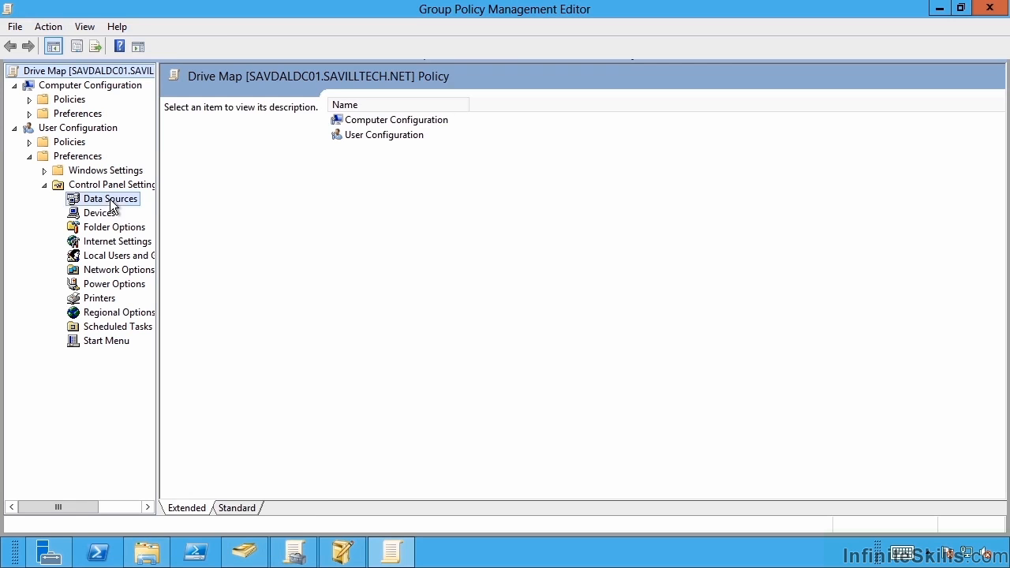
pyautogui.click(98, 211)
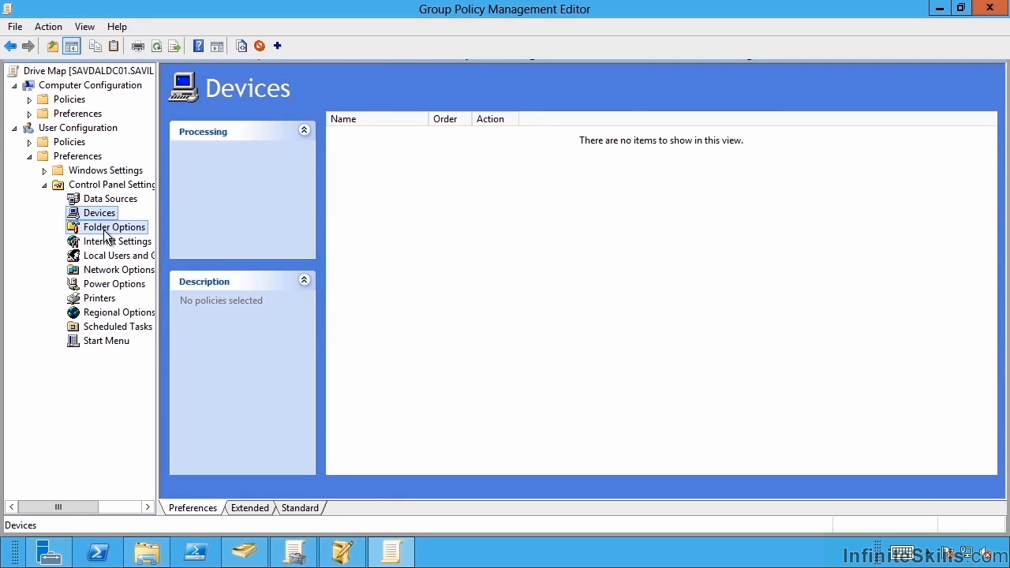
pyautogui.click(116, 240)
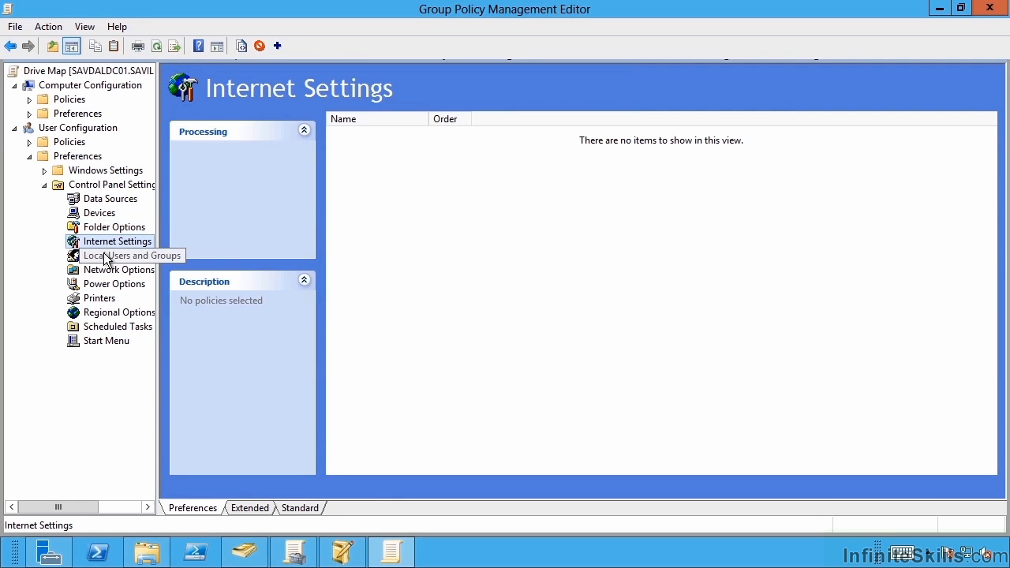
pyautogui.click(117, 227)
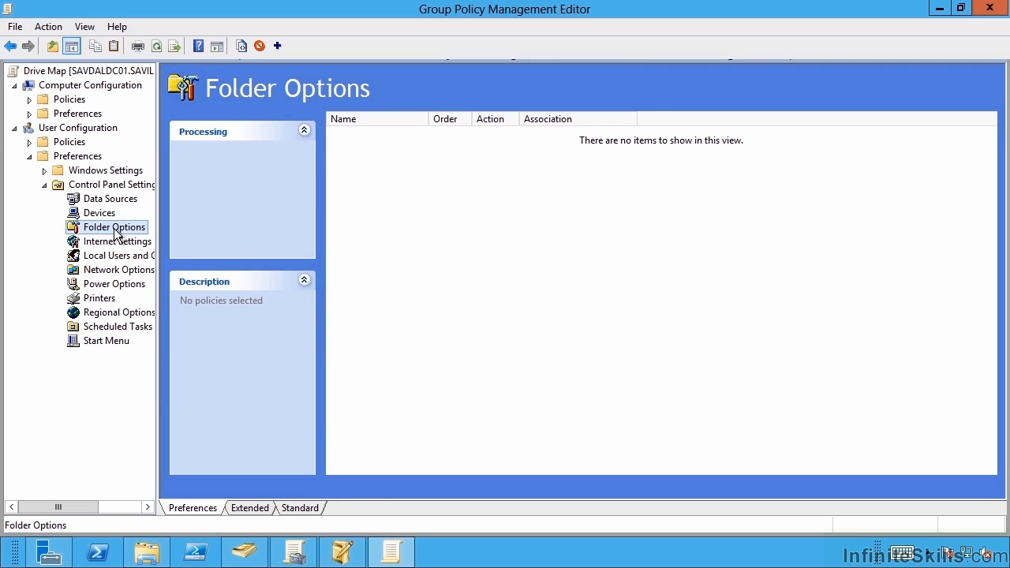
# Add a Folder Options (At least Windows Vista) item showing hidden files, extensions and protected system files, and apply it.
pyautogui.rightClick(117, 227)
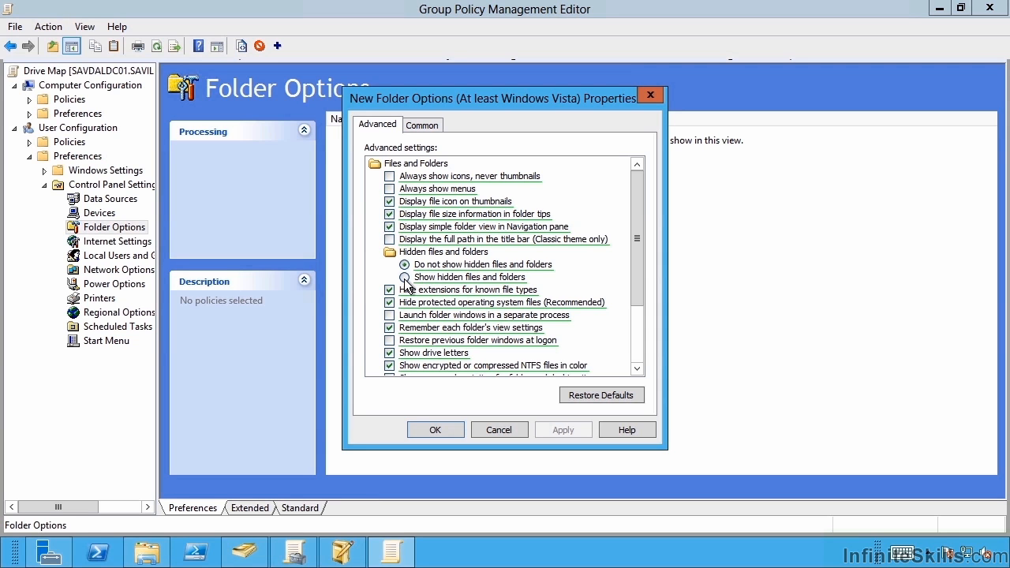
pyautogui.click(404, 278)
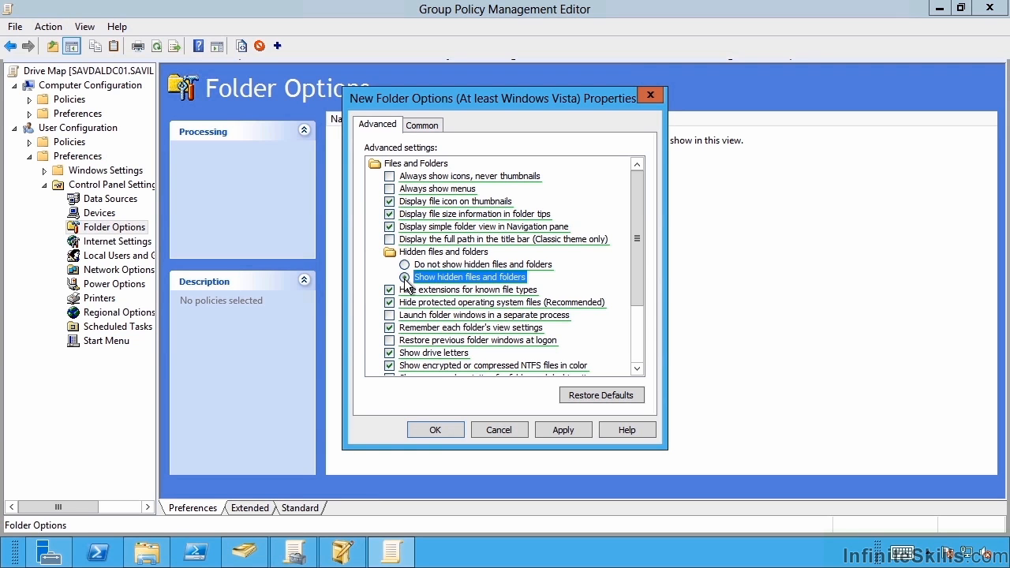
pyautogui.click(404, 278)
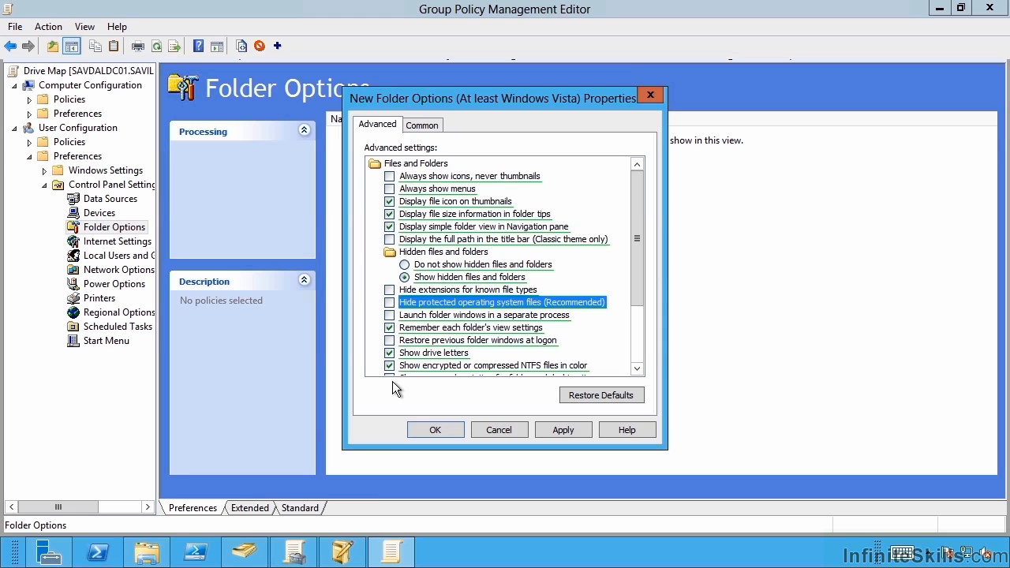
pyautogui.moveTo(548, 429)
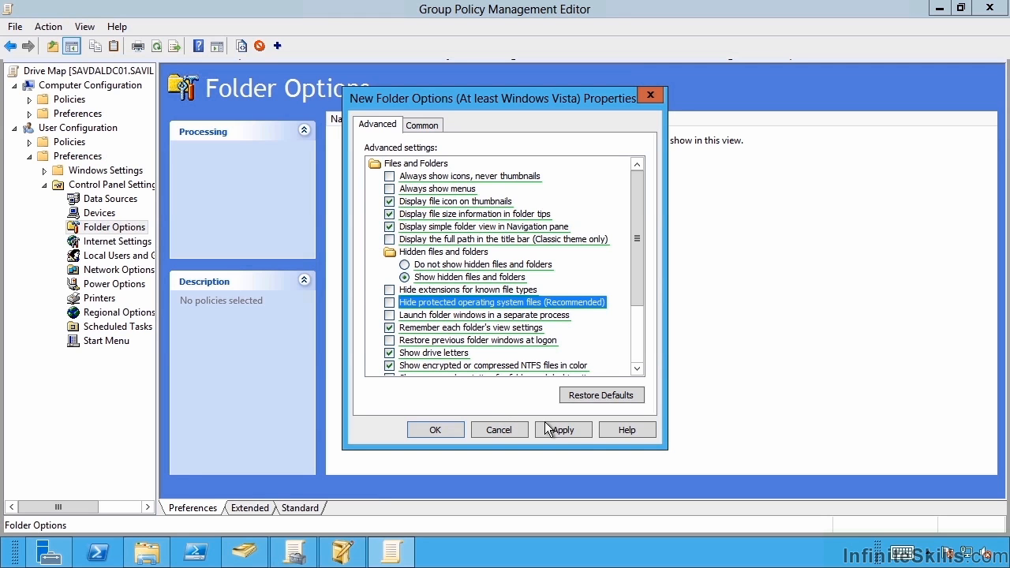
pyautogui.click(561, 429)
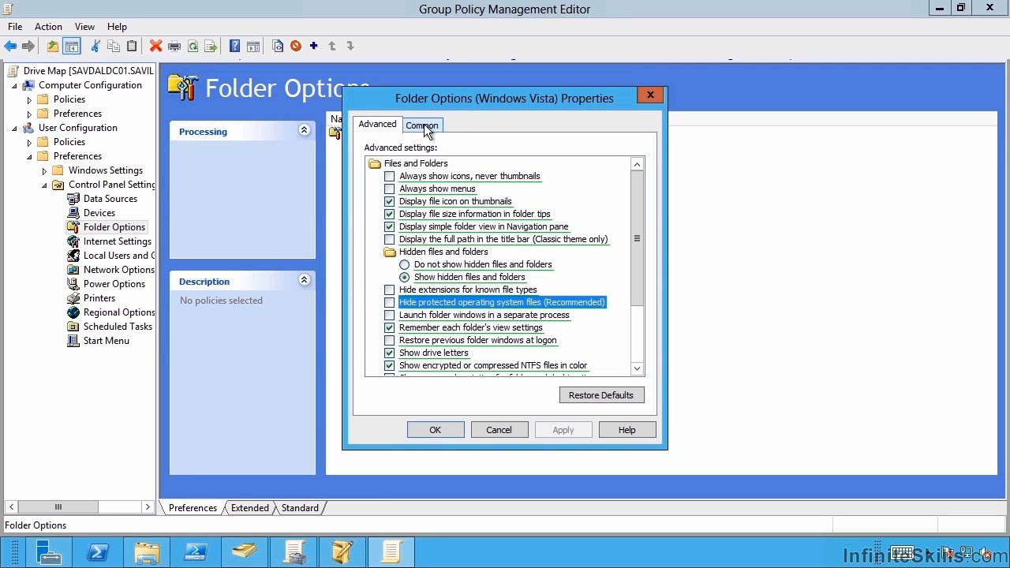
# Enable Item-level targeting on the Common settings and bring up the Targeting Editor.
pyautogui.click(423, 125)
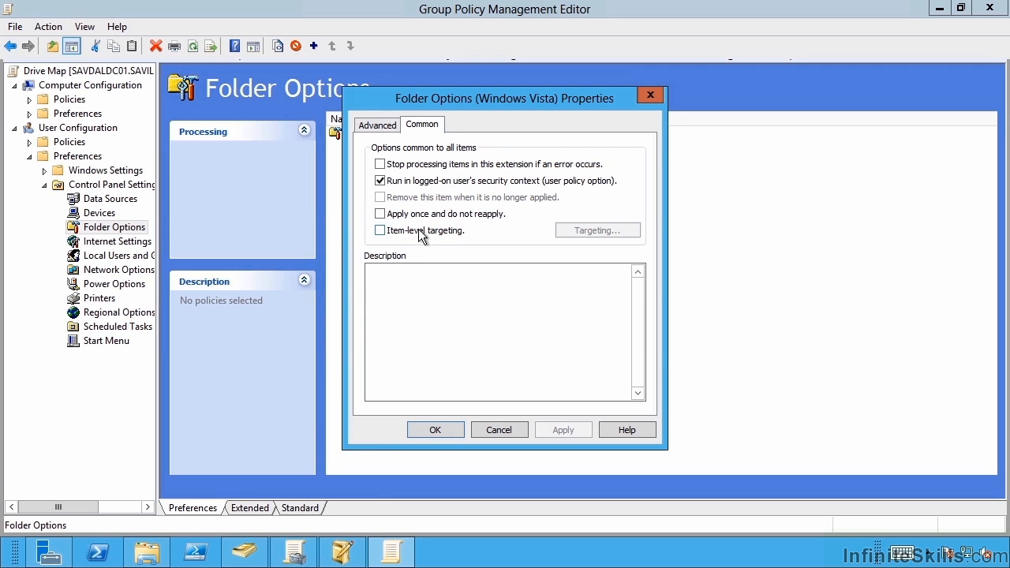
pyautogui.click(381, 231)
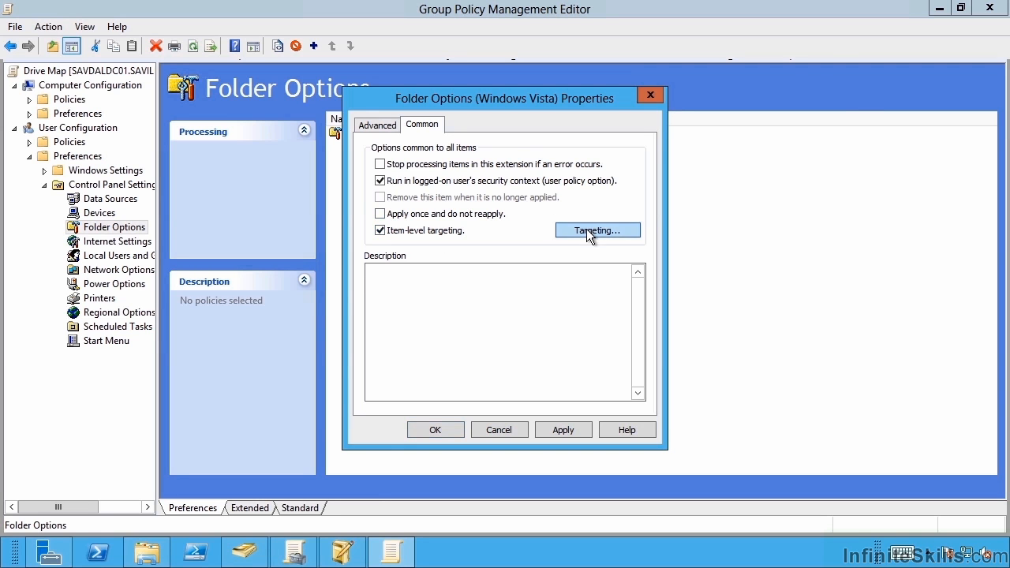
pyautogui.click(597, 230)
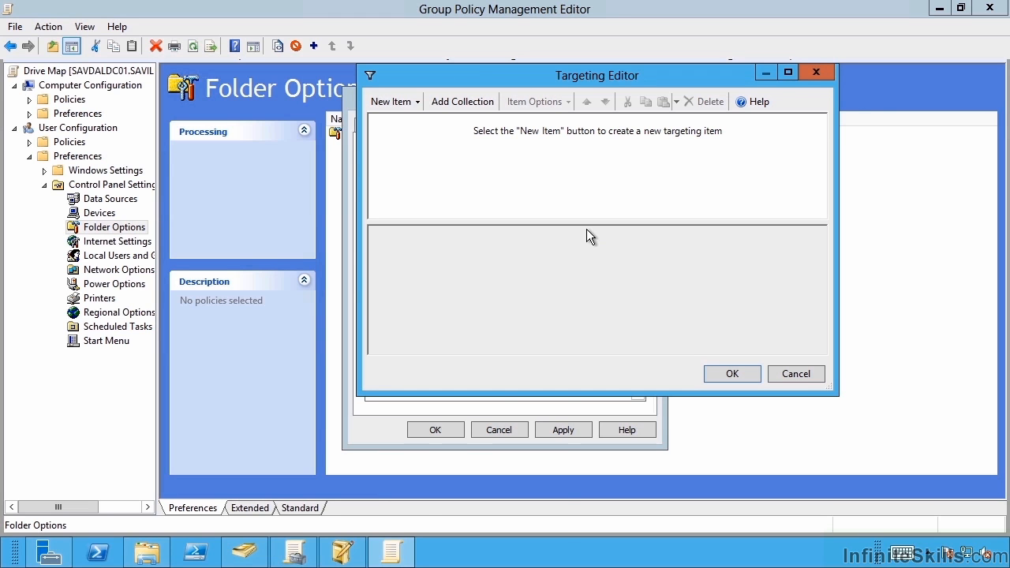
# Review the targeting item types, add a CPU Speed (at least 1000 MHz) rule, then delete it.
pyautogui.click(391, 101)
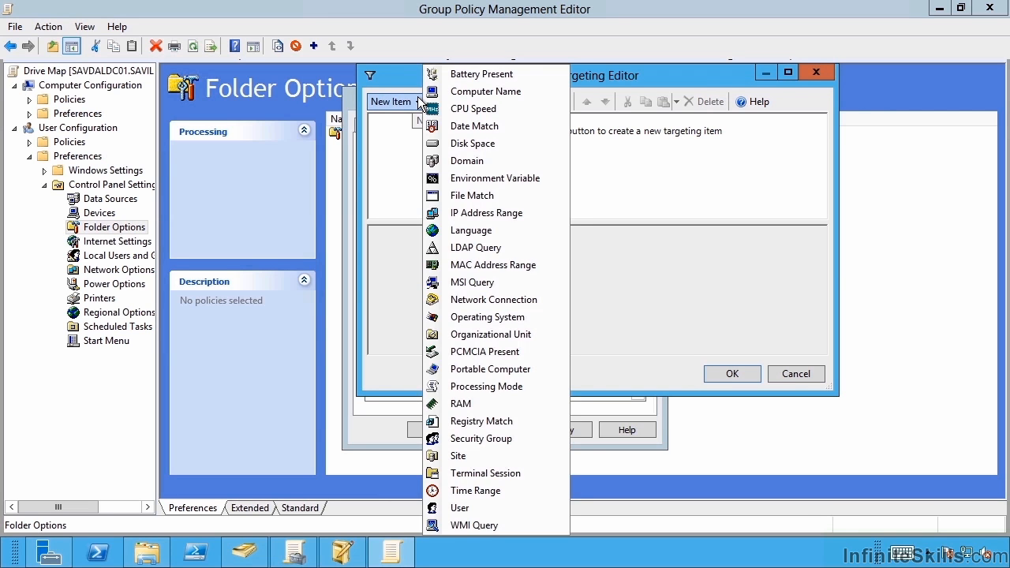
pyautogui.moveTo(485, 110)
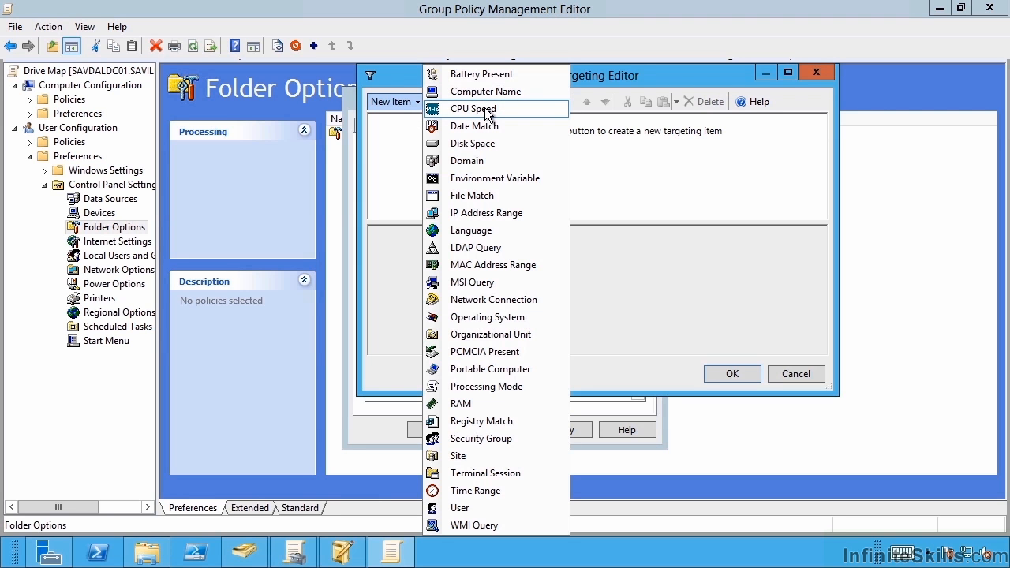
pyautogui.click(473, 109)
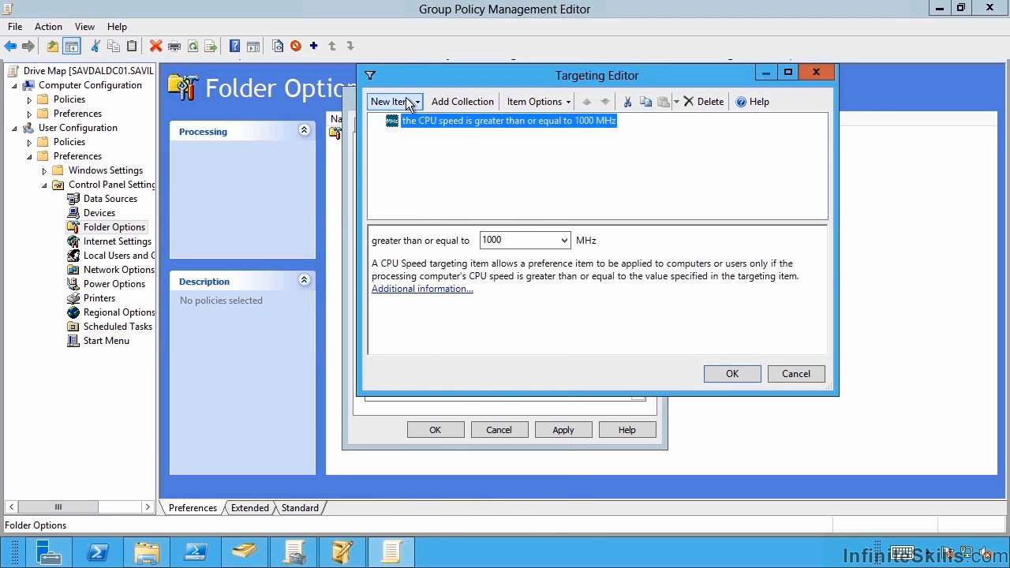
pyautogui.click(393, 101)
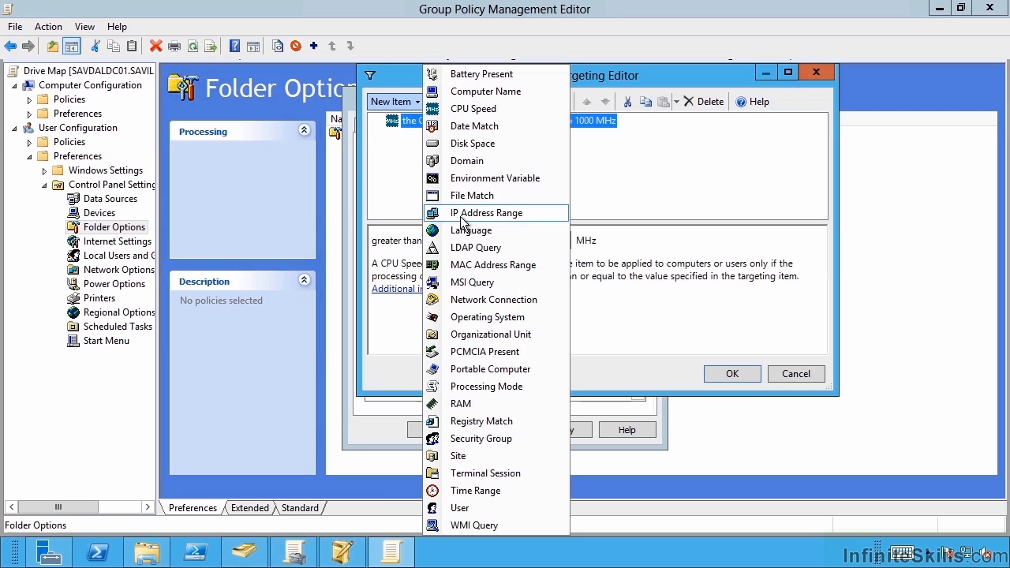
pyautogui.moveTo(474, 268)
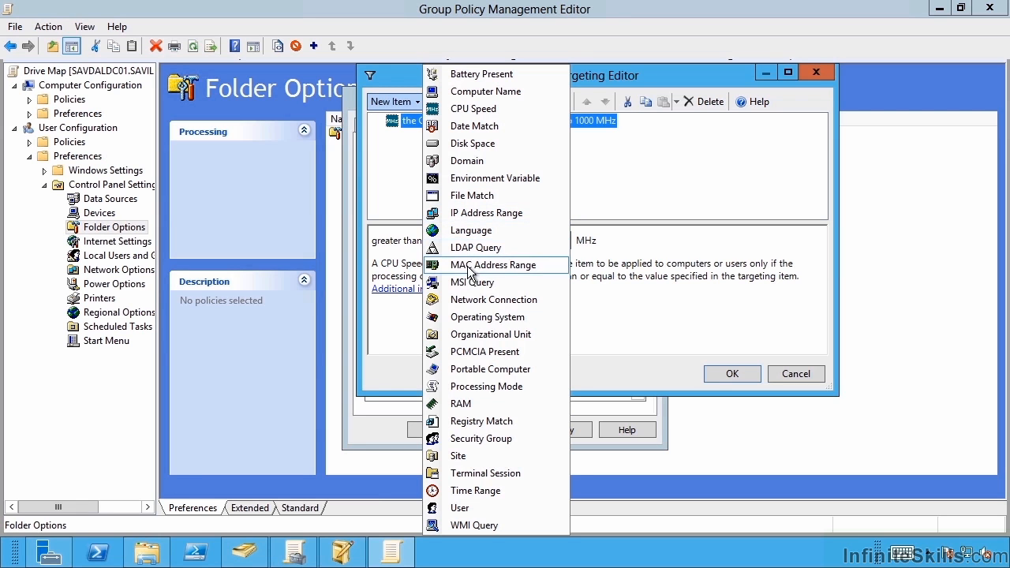
pyautogui.moveTo(477, 449)
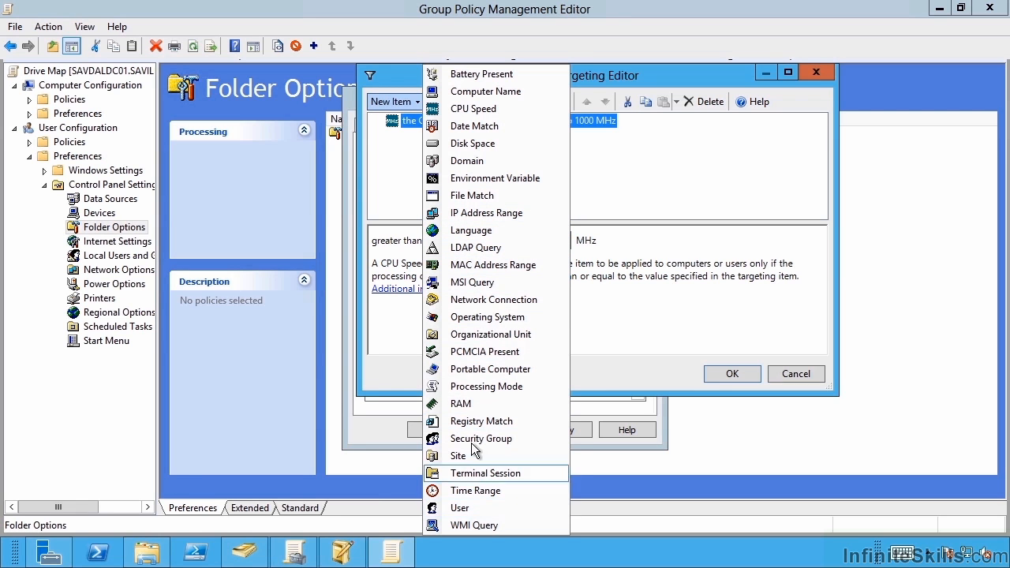
pyautogui.moveTo(485, 317)
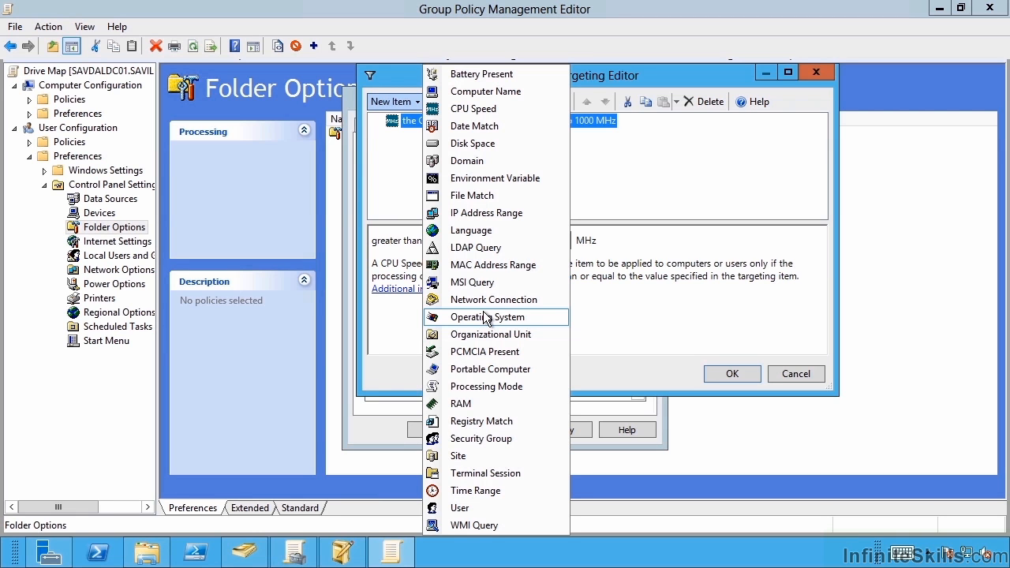
pyautogui.moveTo(464, 525)
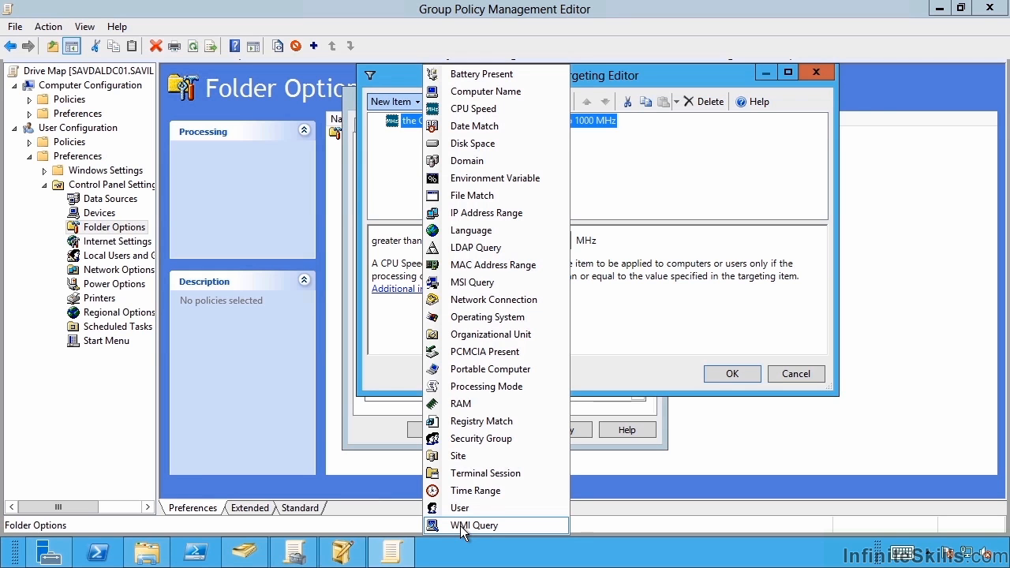
pyautogui.moveTo(621, 183)
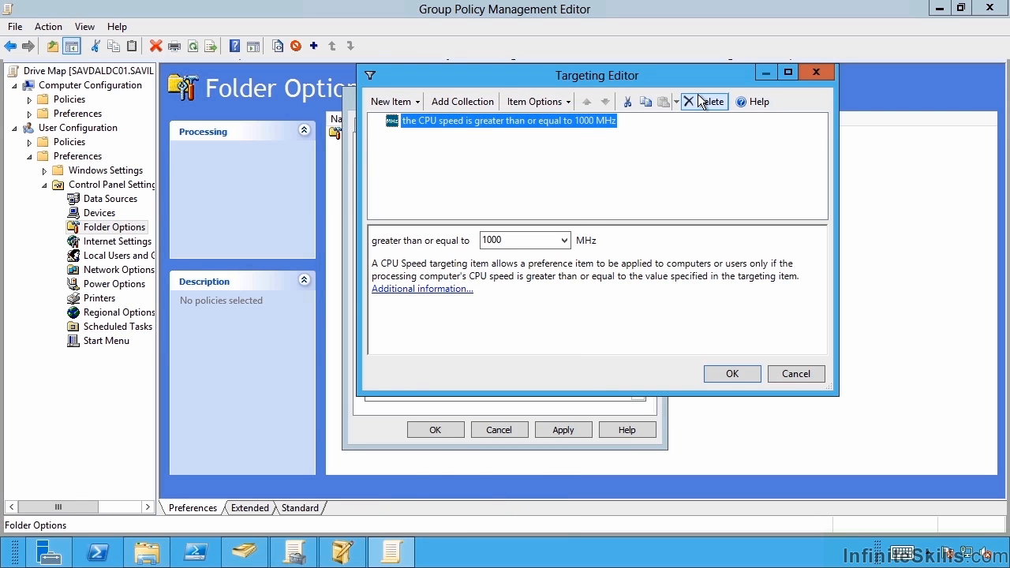
pyautogui.click(703, 101)
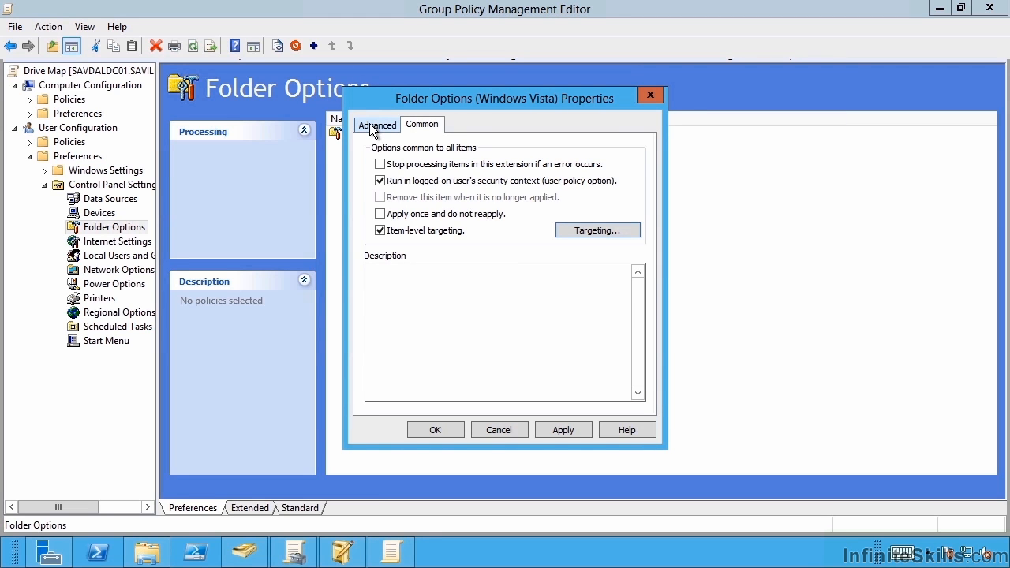
# Switch Item-level targeting off and save the Folder Options item with OK.
pyautogui.click(380, 230)
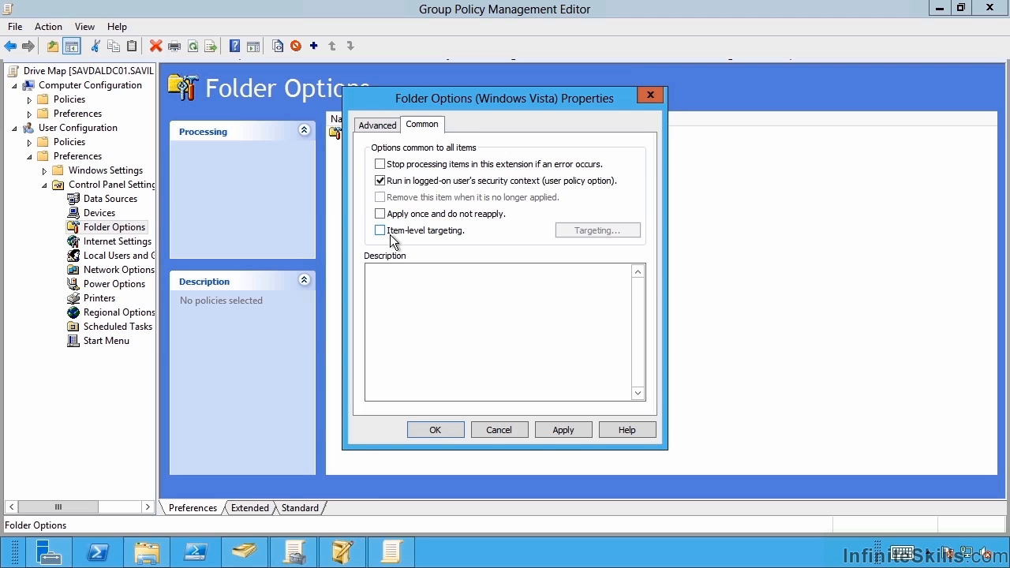
pyautogui.click(377, 123)
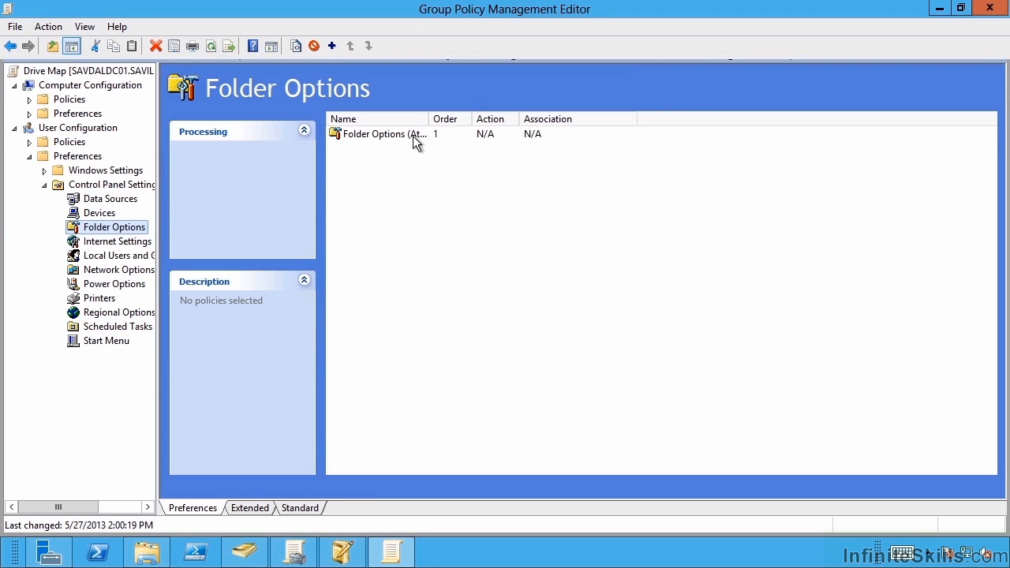
pyautogui.moveTo(157, 216)
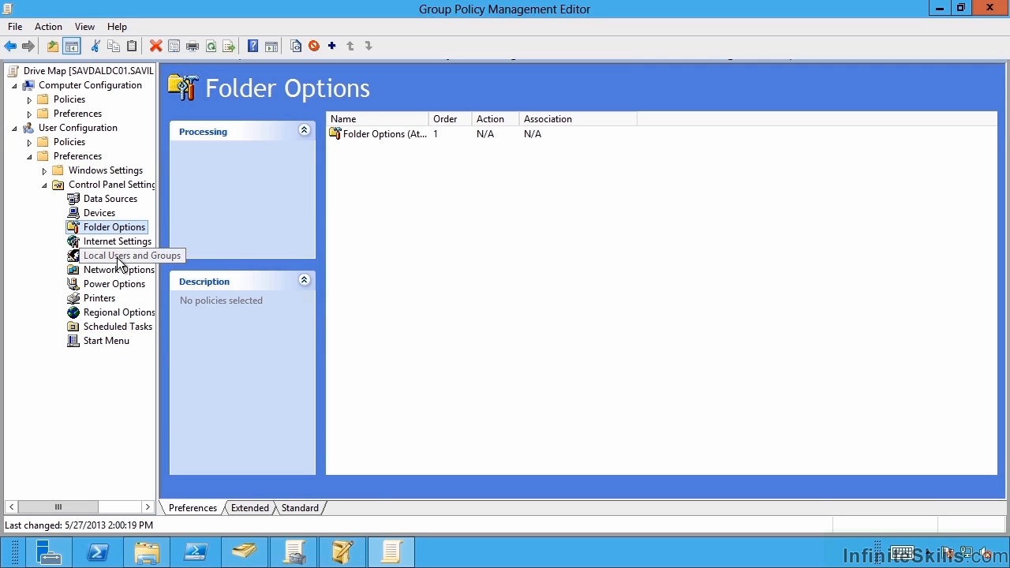
# Browse Printers and Local Users and Groups, then show the empty Start Menu preferences and its actions.
pyautogui.click(97, 297)
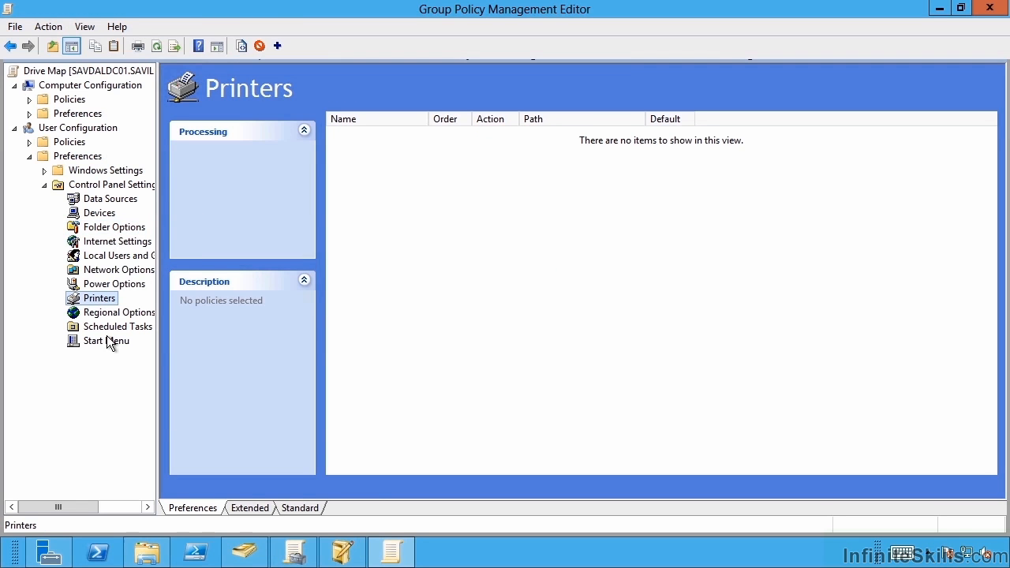
pyautogui.click(116, 255)
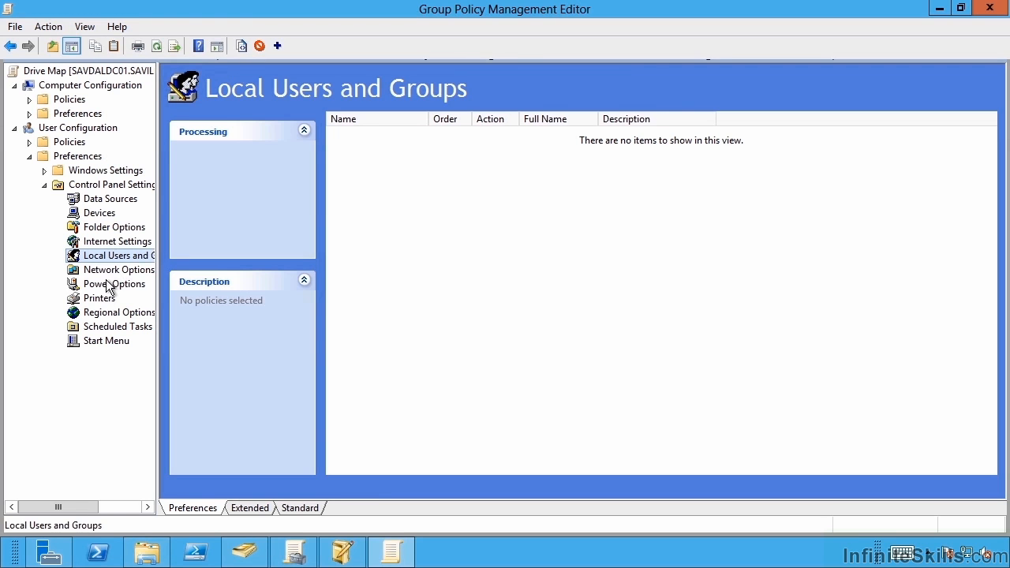
pyautogui.click(106, 341)
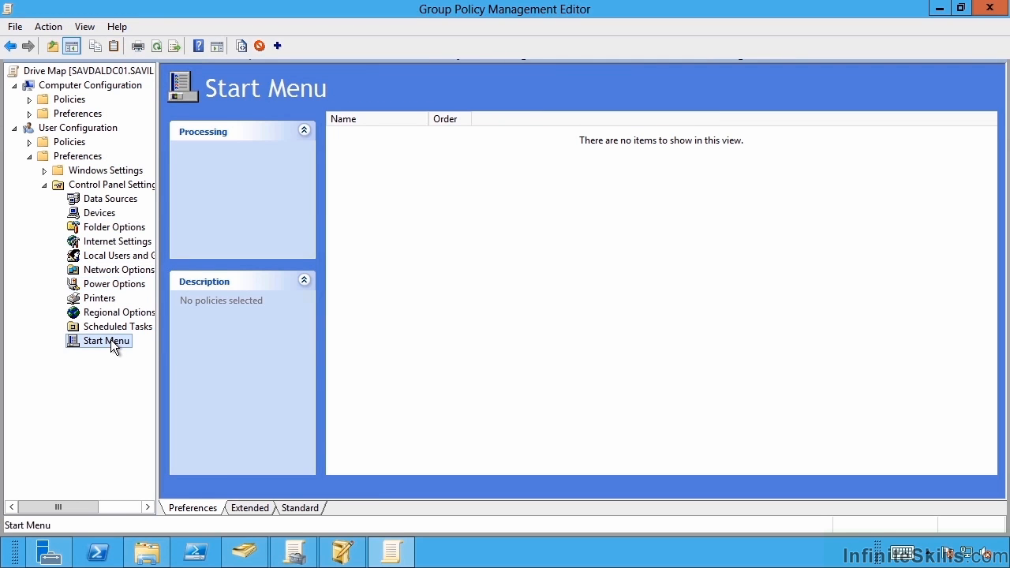
pyautogui.rightClick(105, 341)
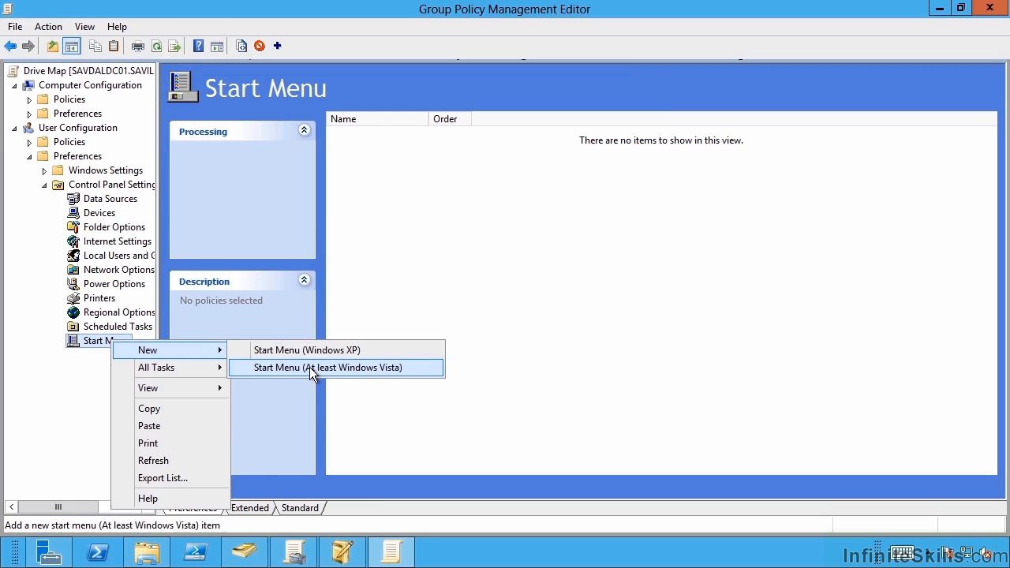
# Create a Start Menu (At least Windows Vista) item, review its options and Classic settings, save it, then delete it.
pyautogui.click(323, 367)
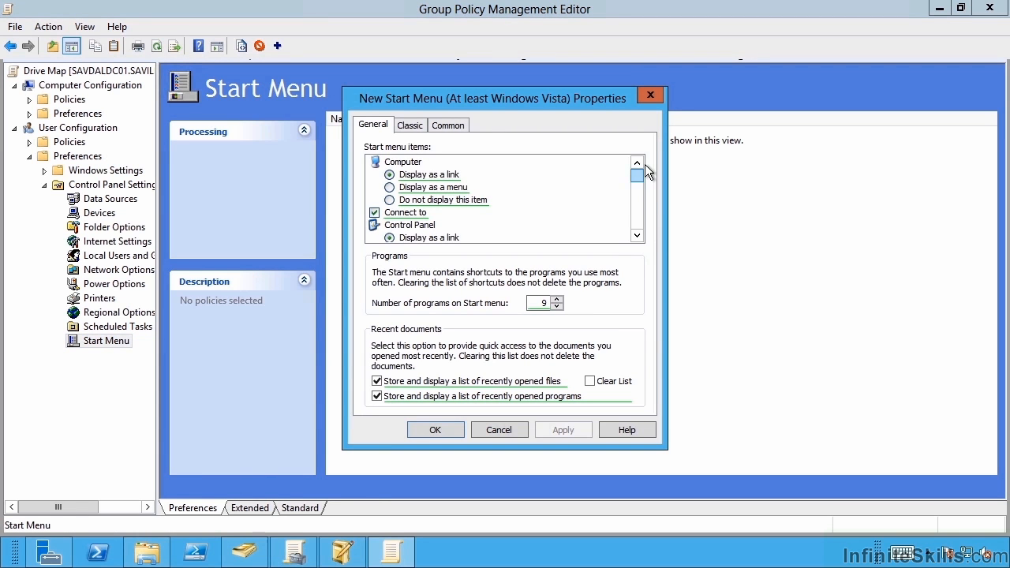
pyautogui.scroll(-3)
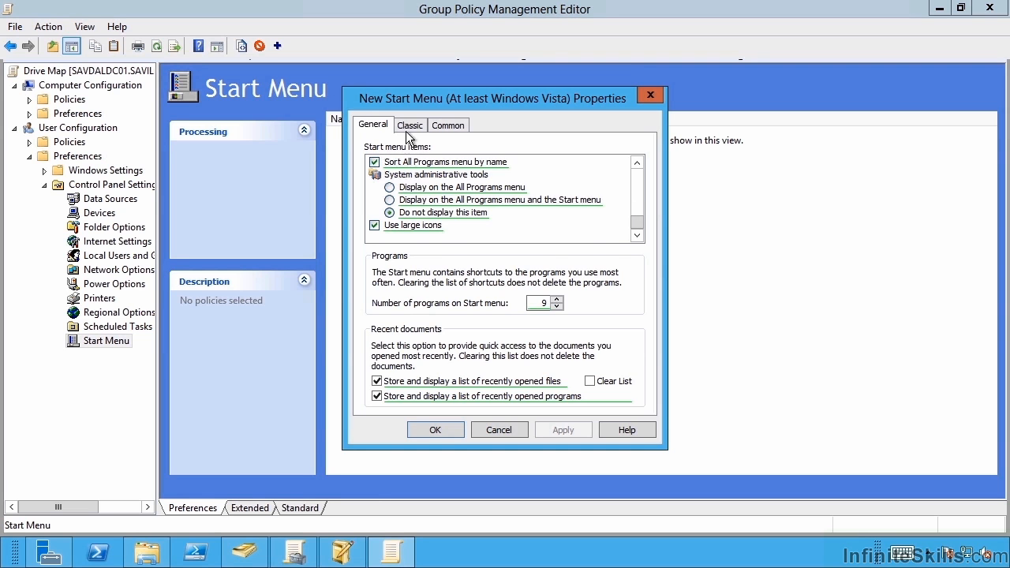
pyautogui.click(448, 124)
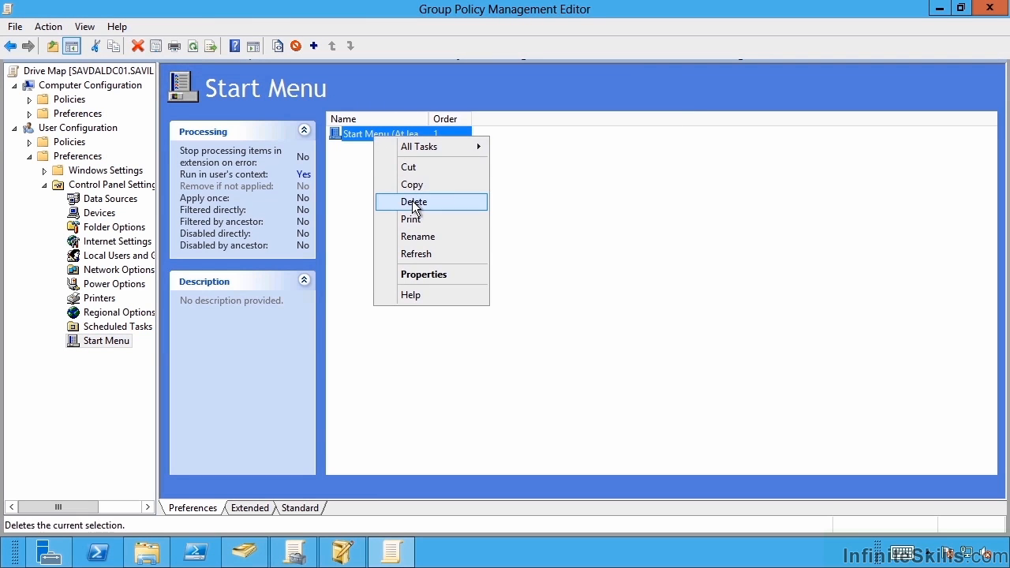
pyautogui.click(413, 202)
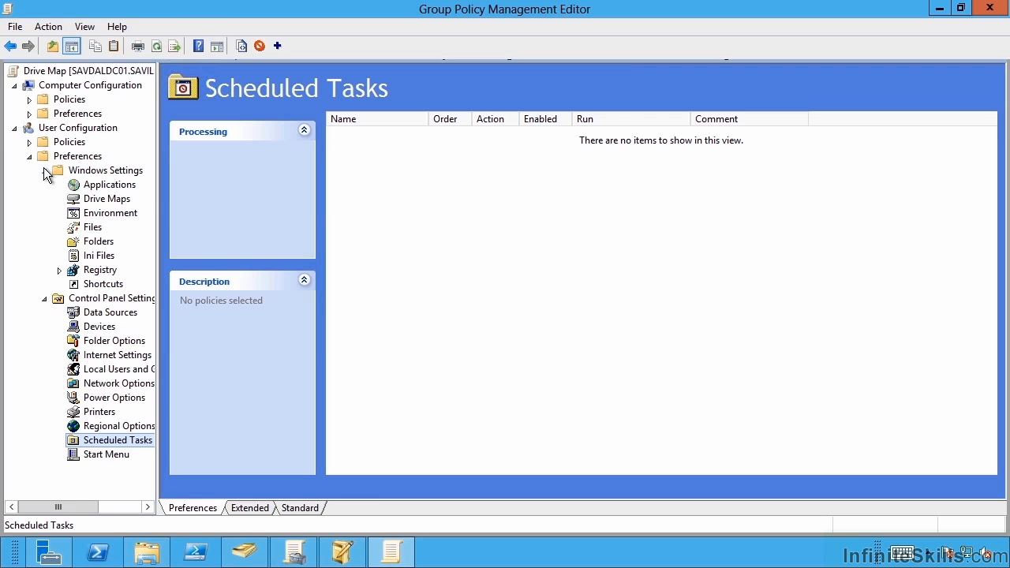
# Browse Drive Maps, Environment, Files and Folders, then return to Drive Maps and view the S: mapping to \\savdalhv01\software.
pyautogui.click(107, 198)
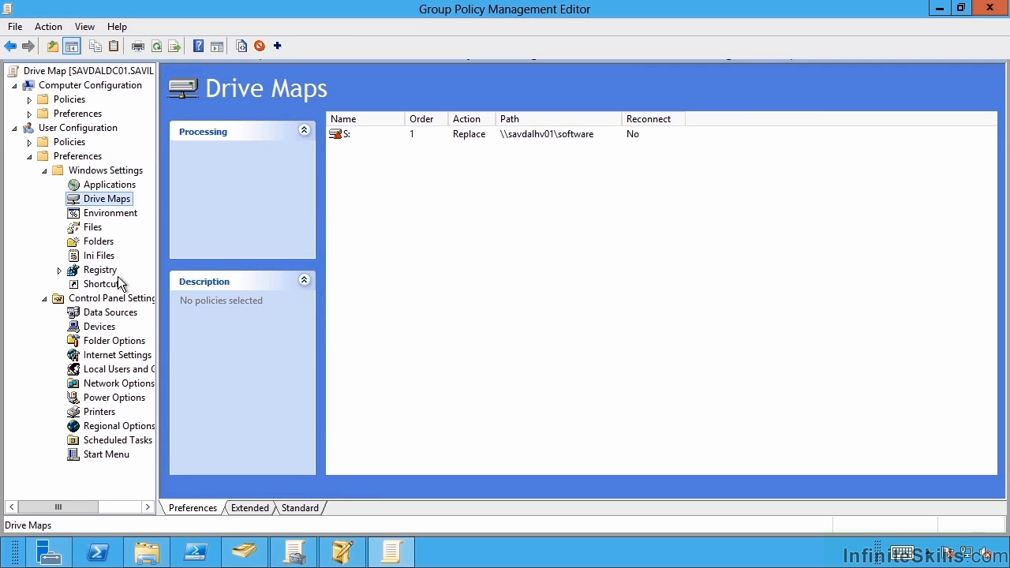
pyautogui.click(110, 212)
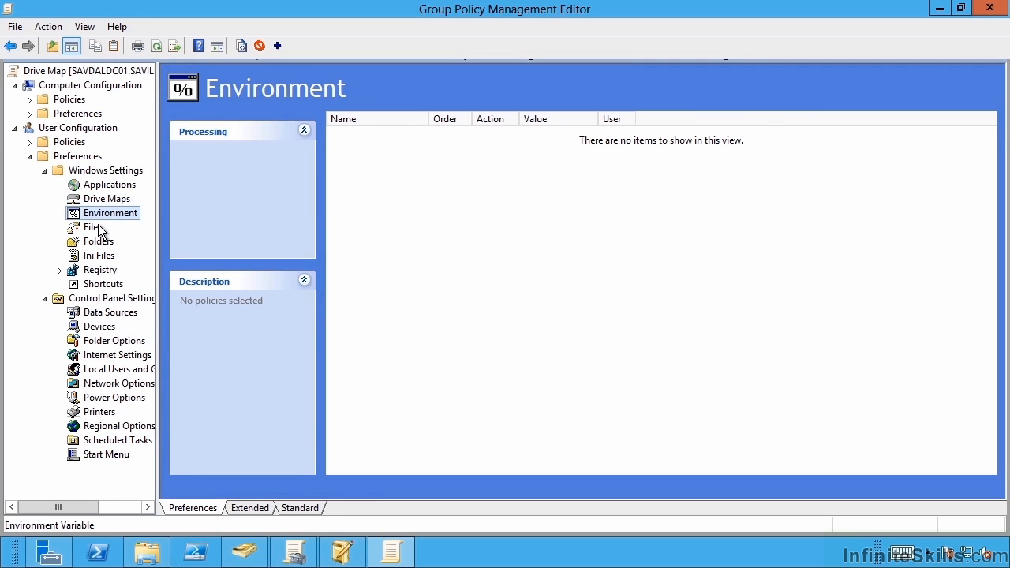
pyautogui.click(88, 228)
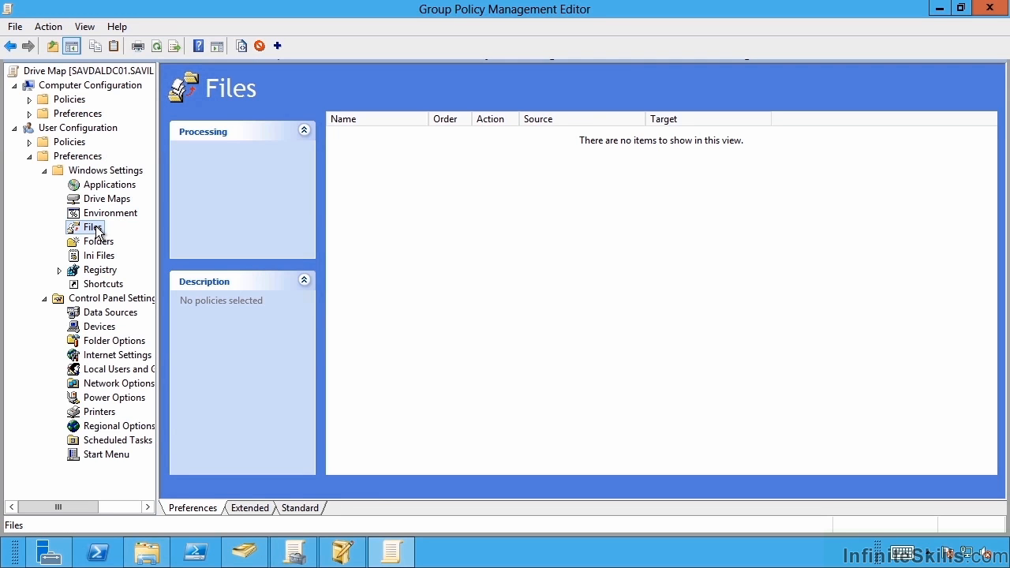
pyautogui.click(98, 239)
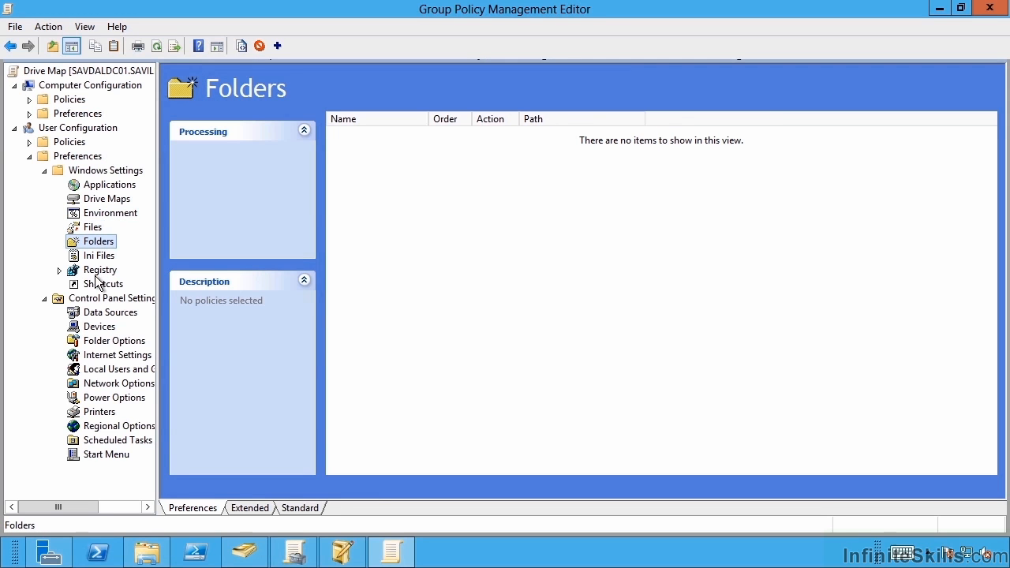
pyautogui.click(105, 199)
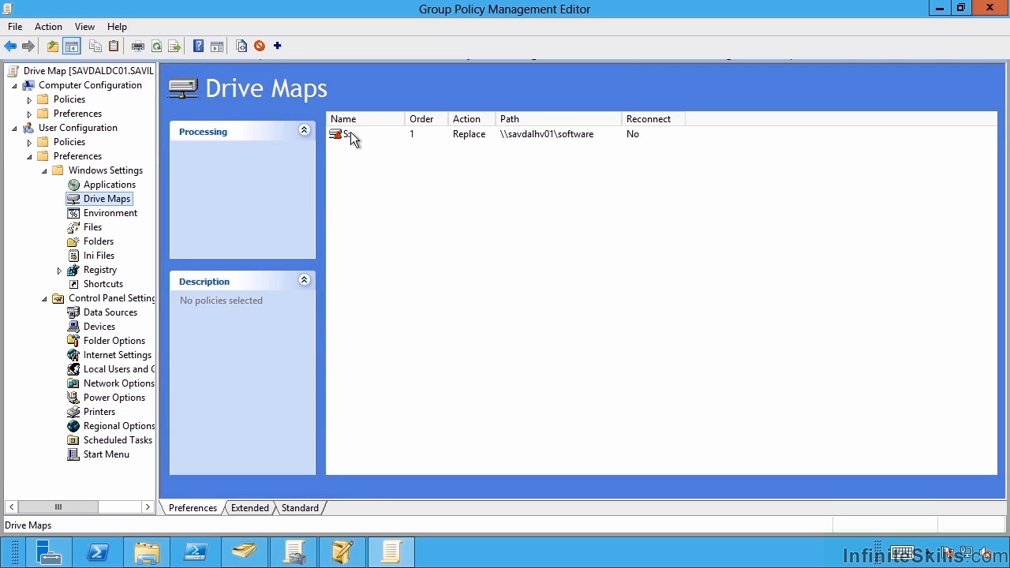
pyautogui.doubleClick(347, 134)
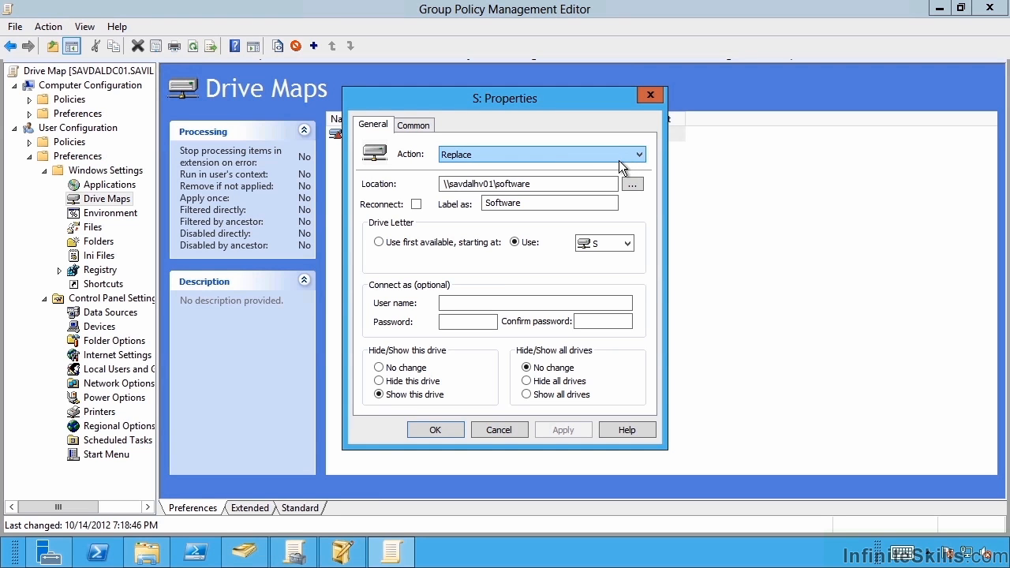
pyautogui.click(435, 429)
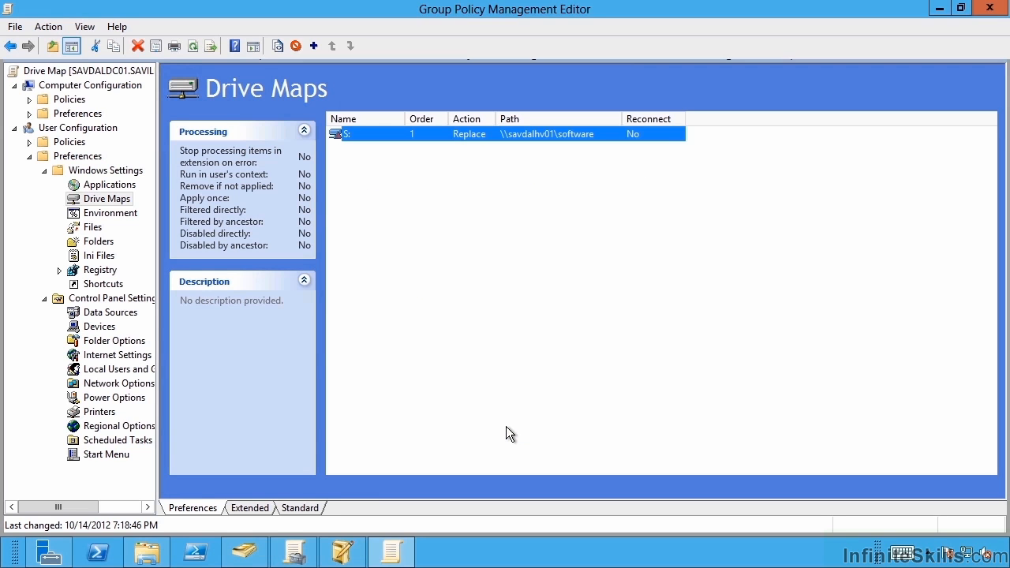